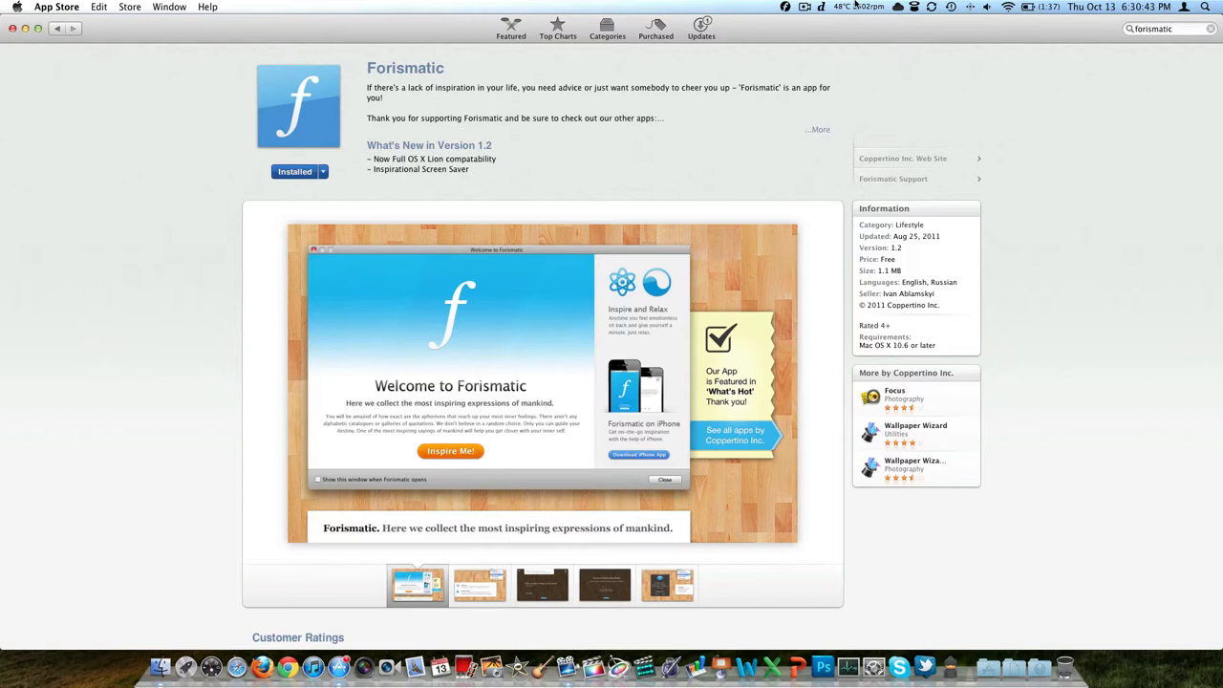
Show and dismiss the Wallpaper Wizard menu-bar options, leaving the beach sunset desktop visible
click(907, 7)
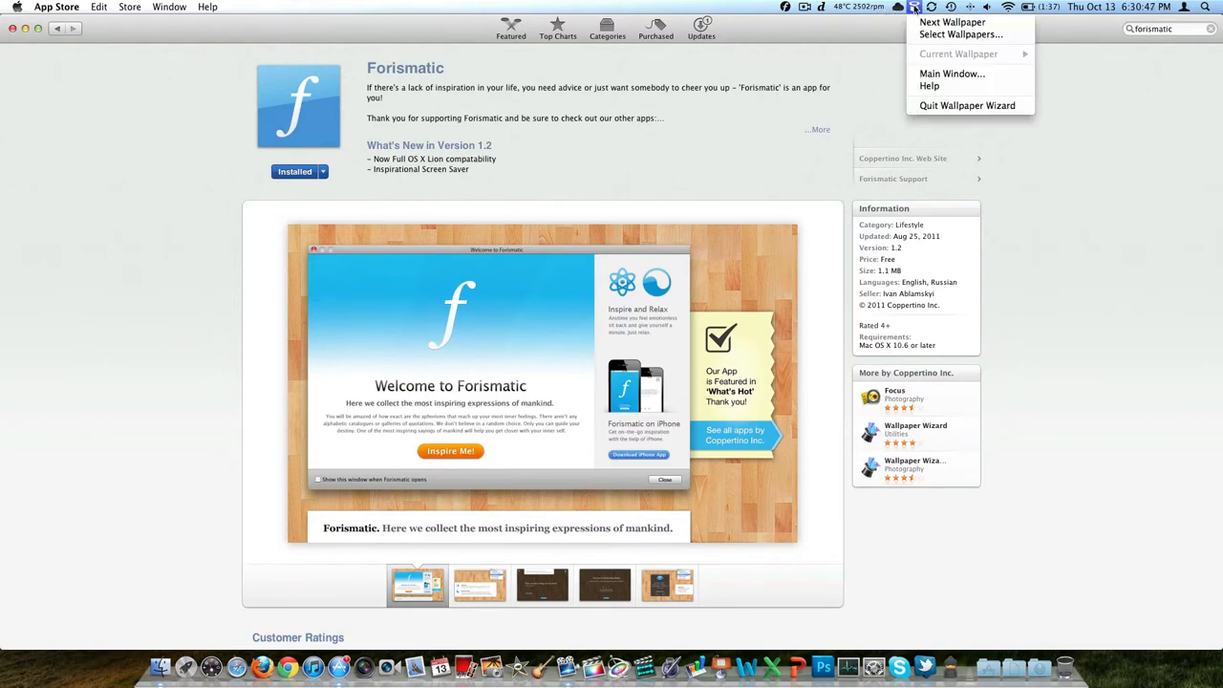
click(753, 144)
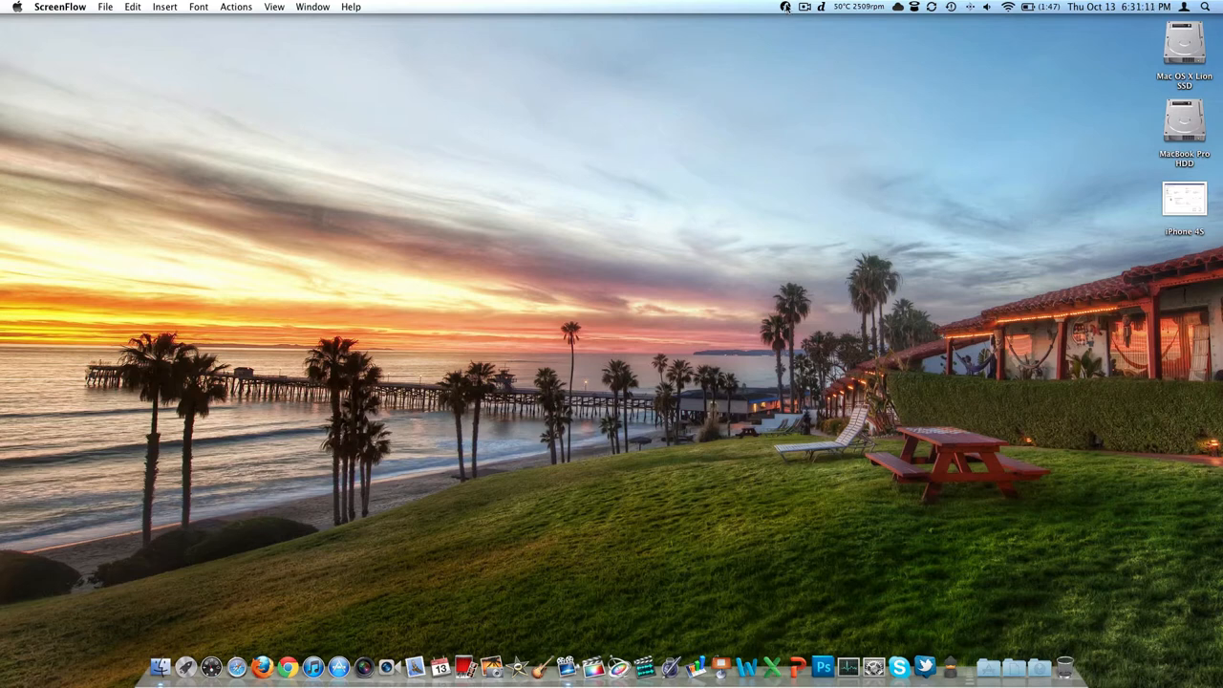
click(783, 8)
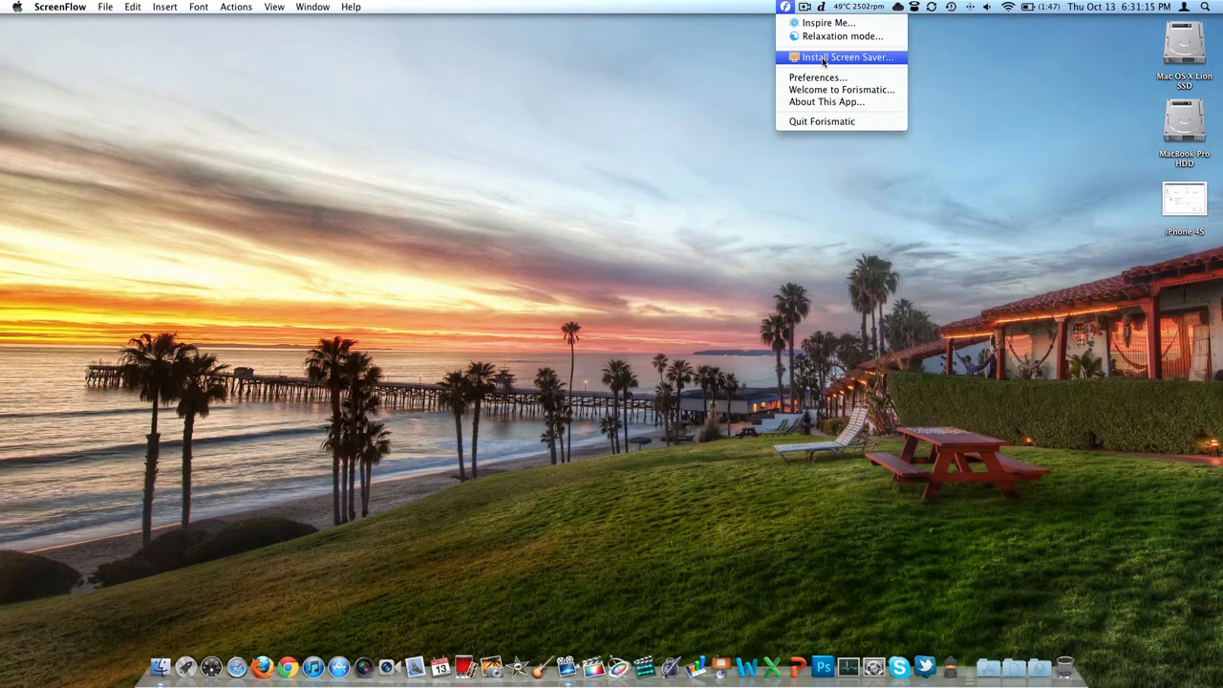
click(814, 76)
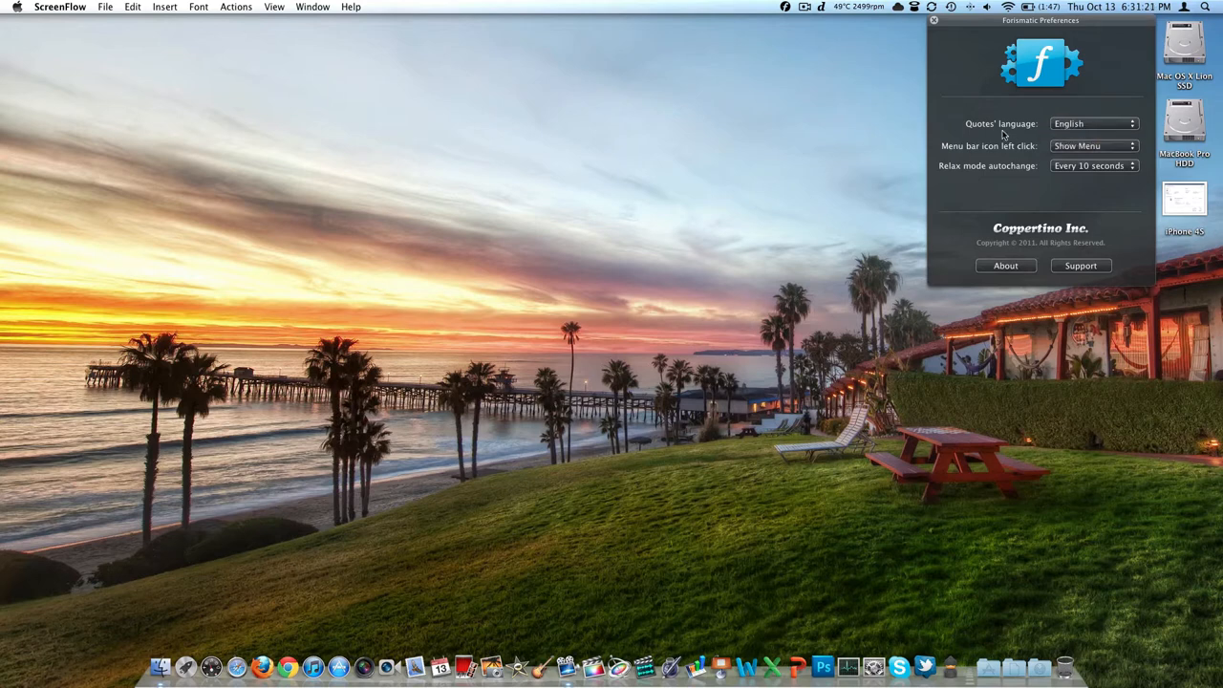
mouse_move(1047, 149)
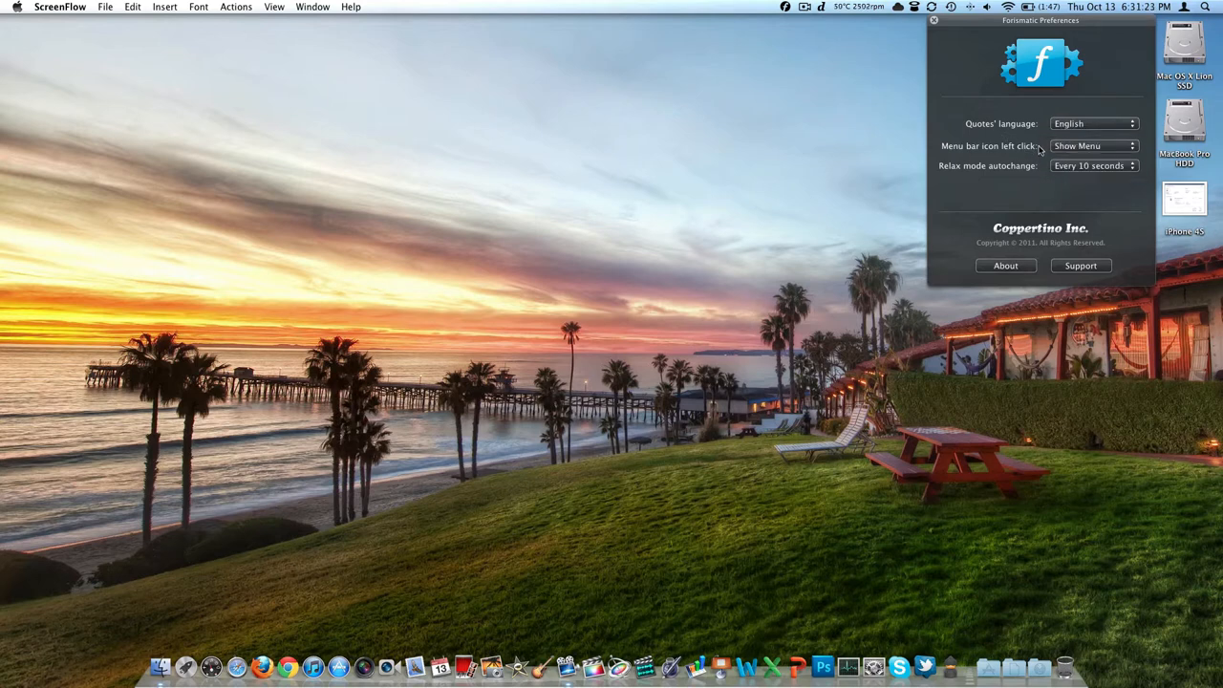
mouse_move(1077, 166)
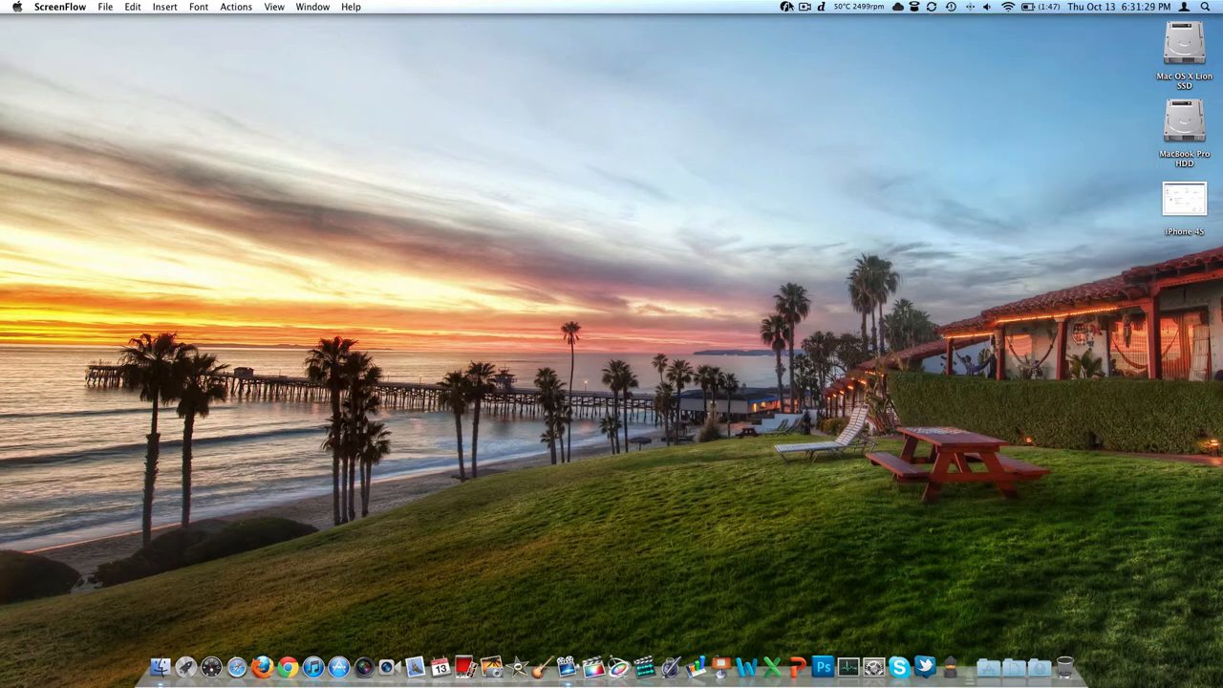
Choose Inspire Me… from the Forismatic menu to show a full-screen Wayne Dyer quote
click(785, 8)
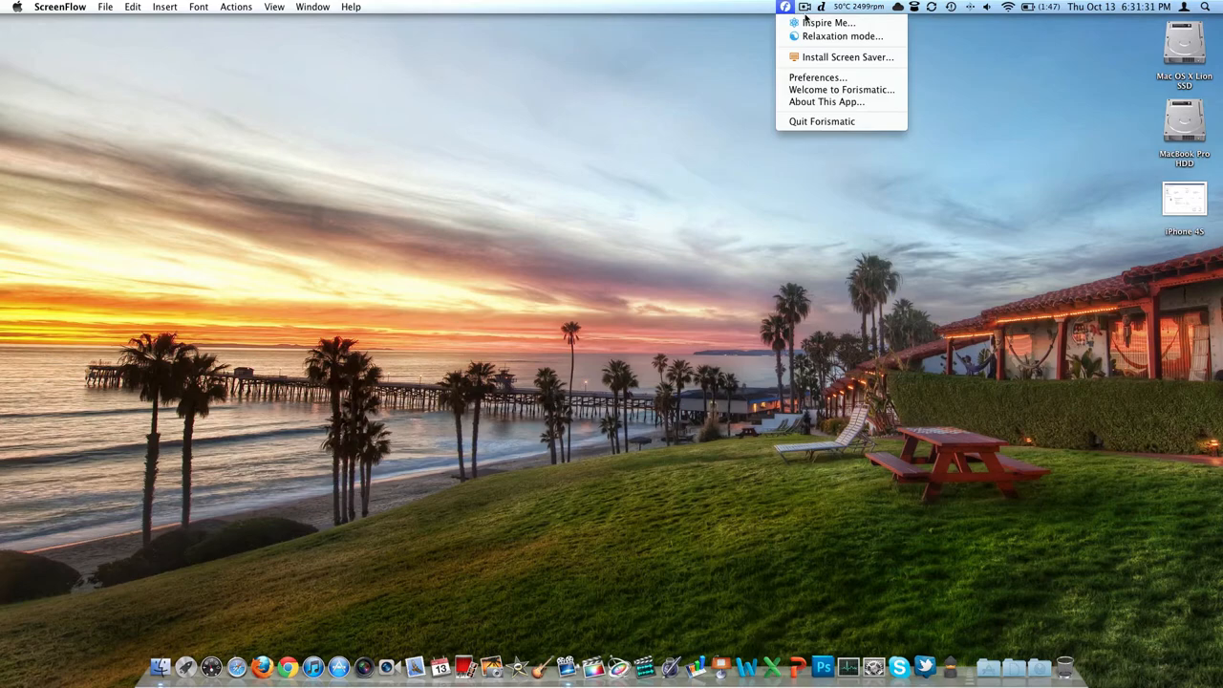
mouse_move(829, 23)
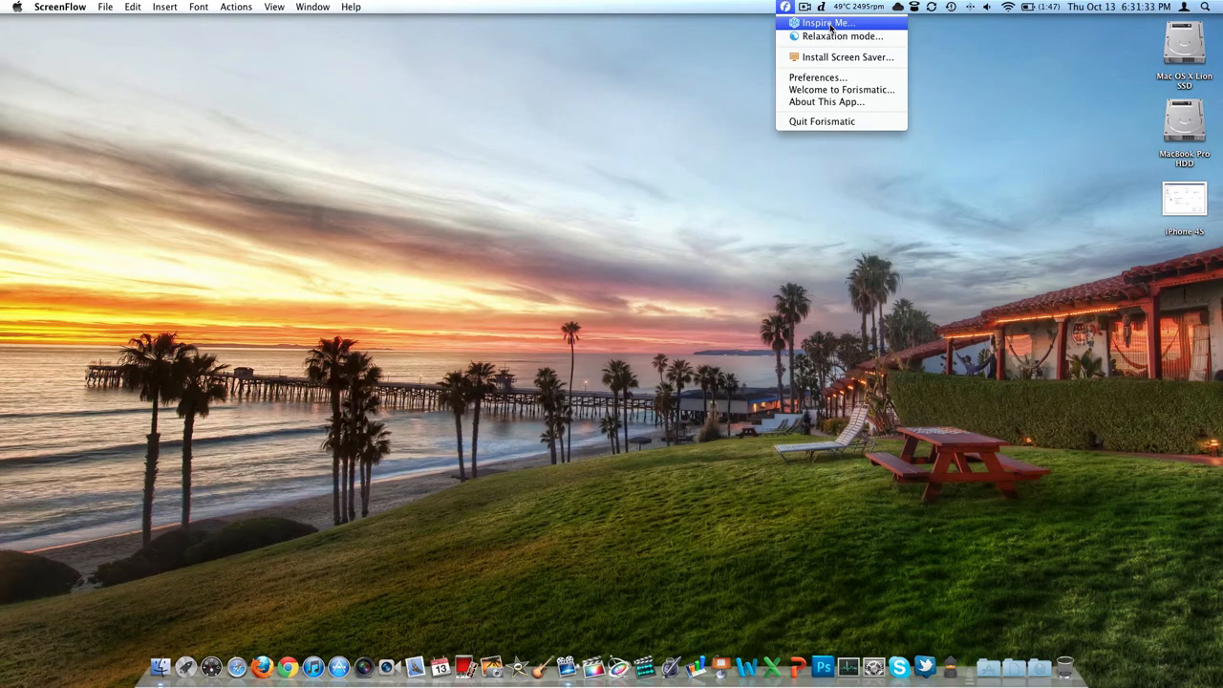
click(828, 22)
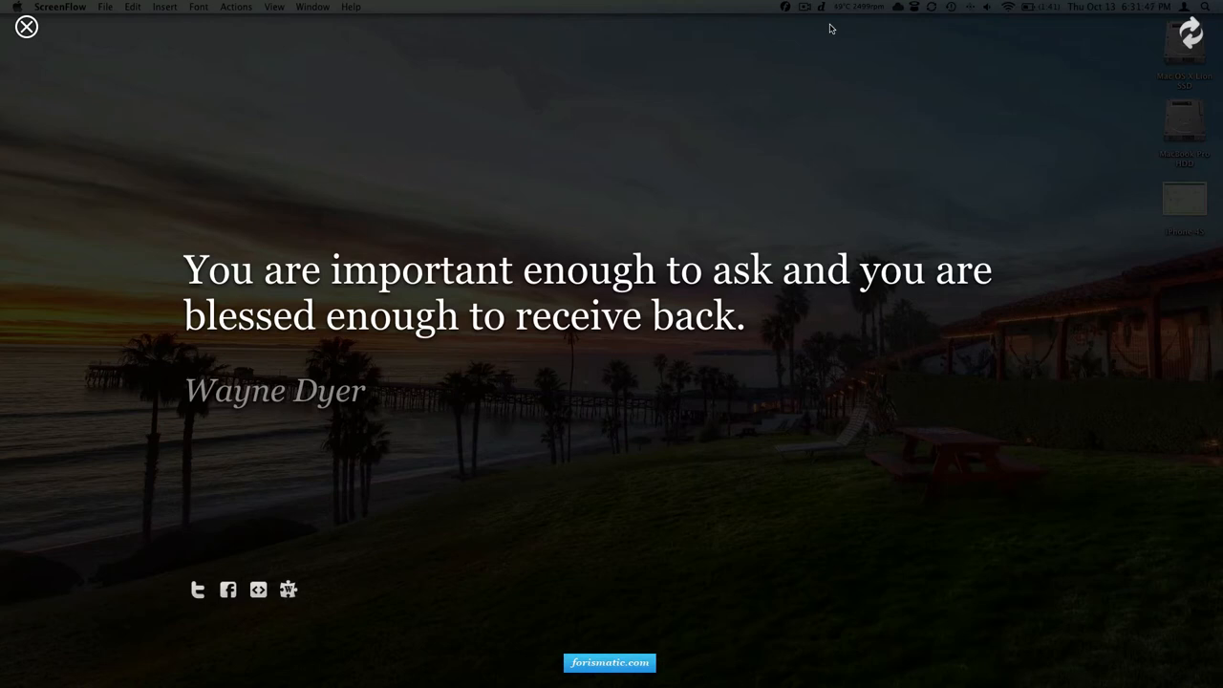
mouse_move(265, 569)
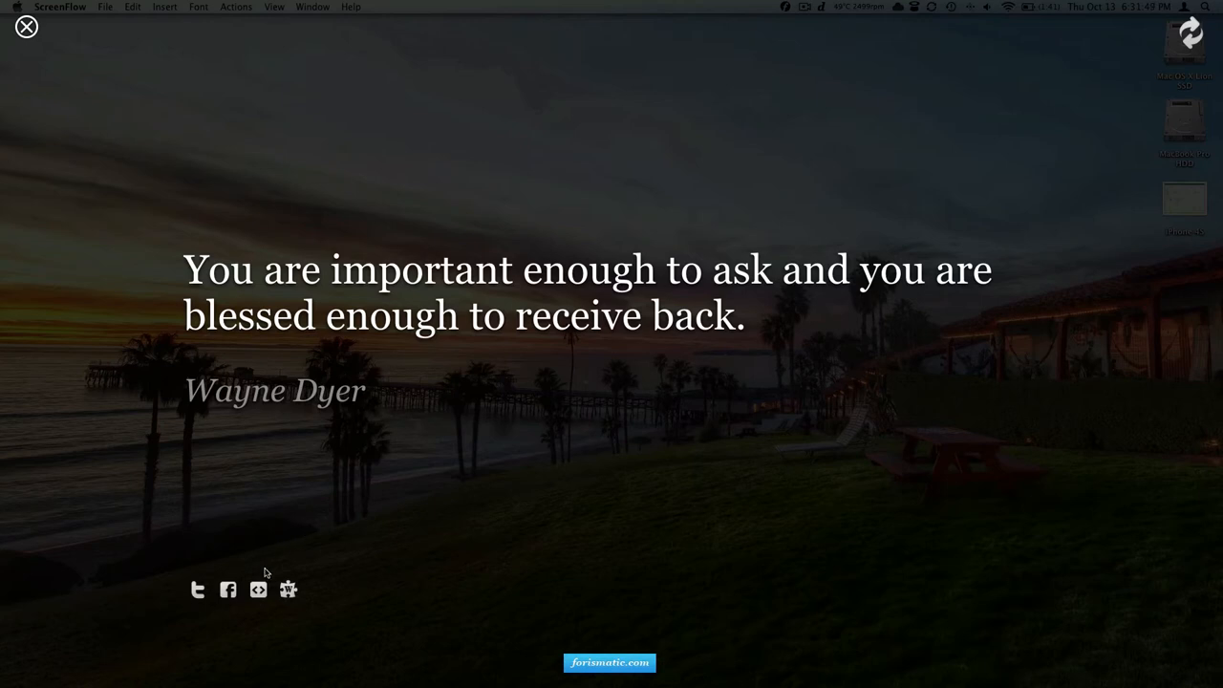
mouse_move(195, 596)
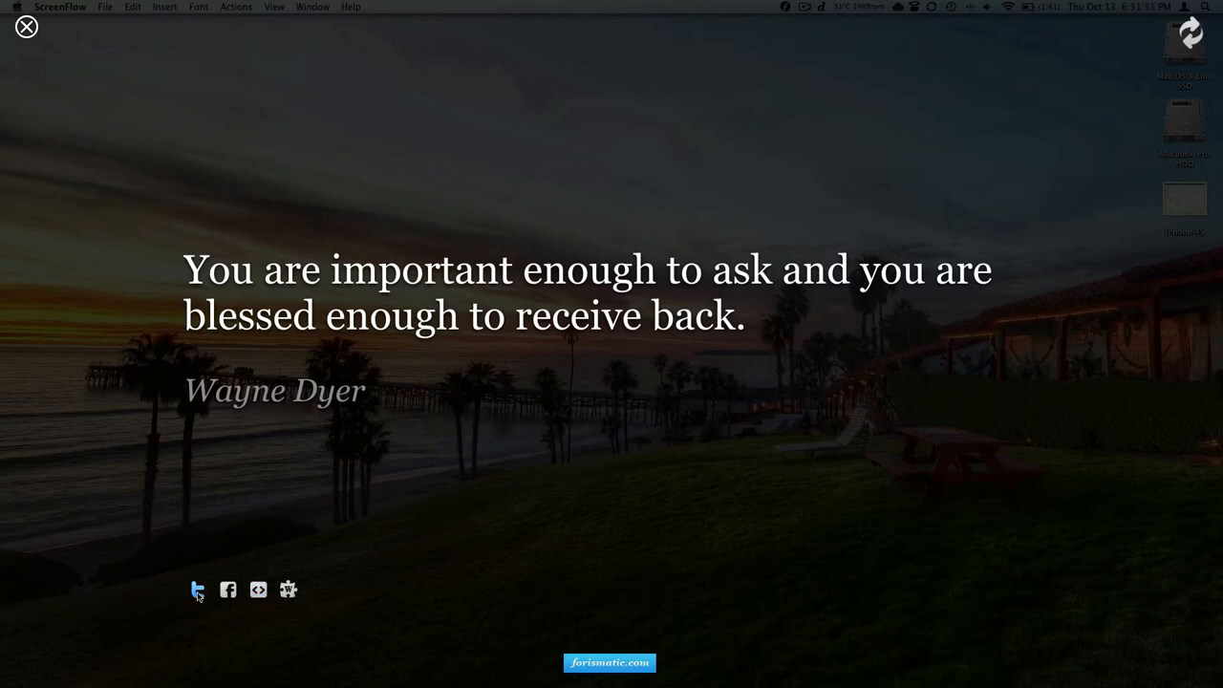
mouse_move(245, 592)
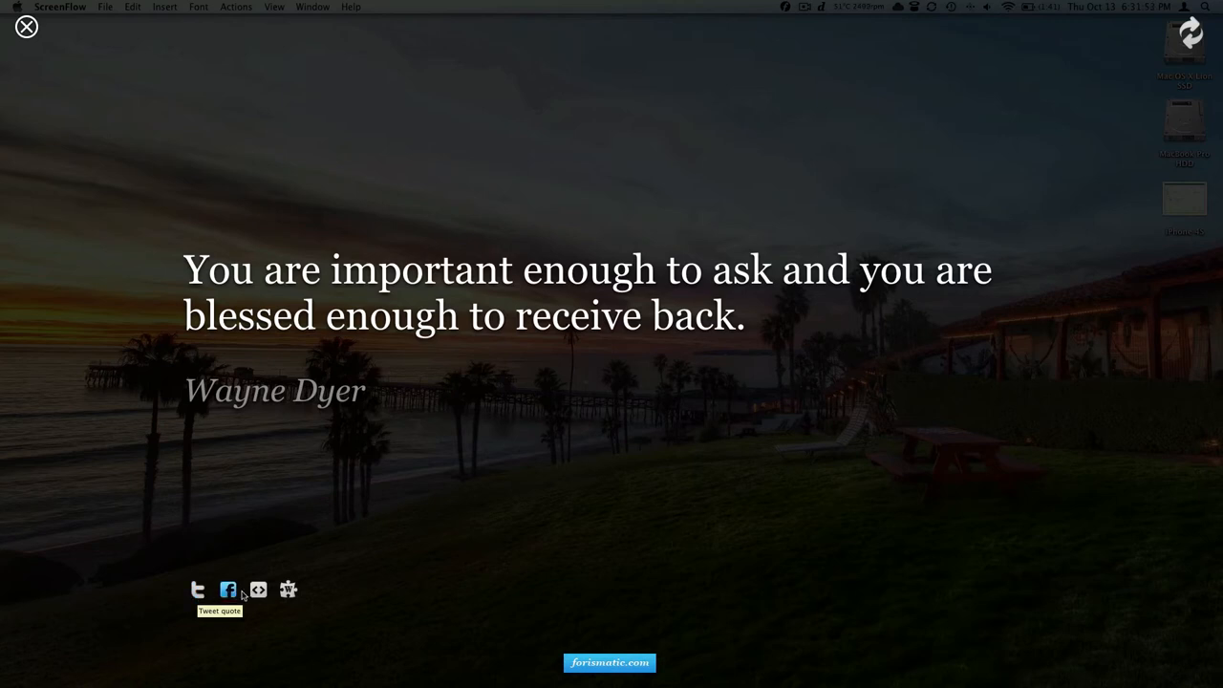
mouse_move(256, 589)
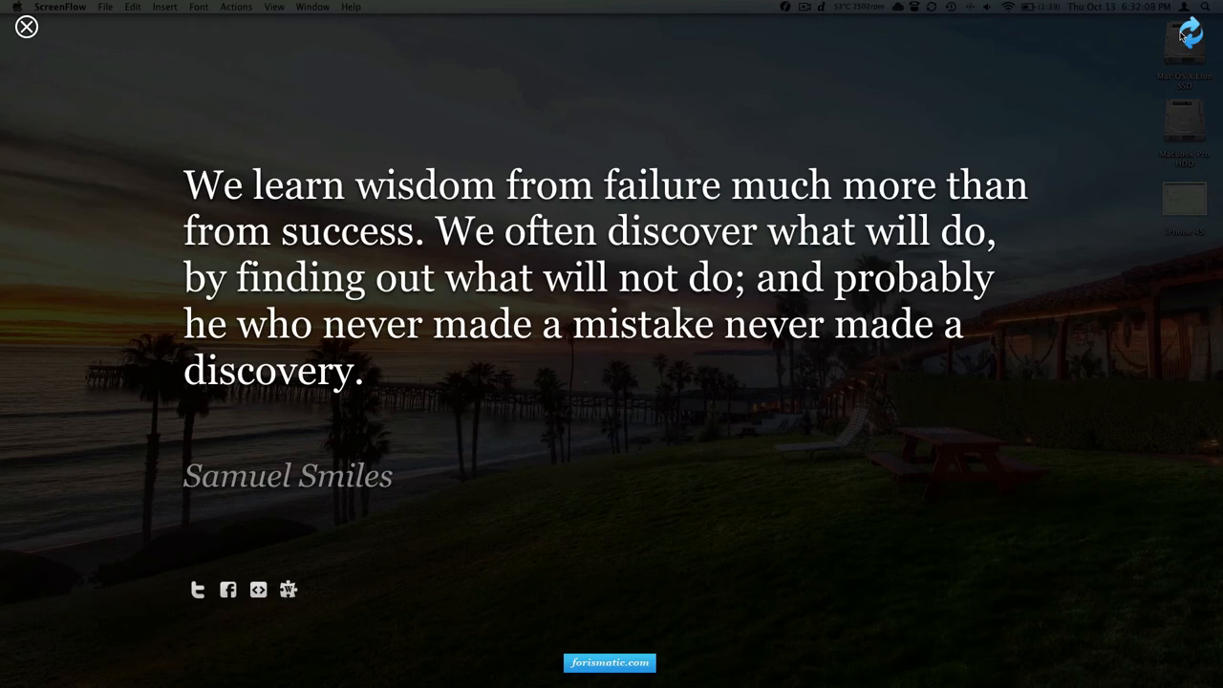
mouse_move(856, 149)
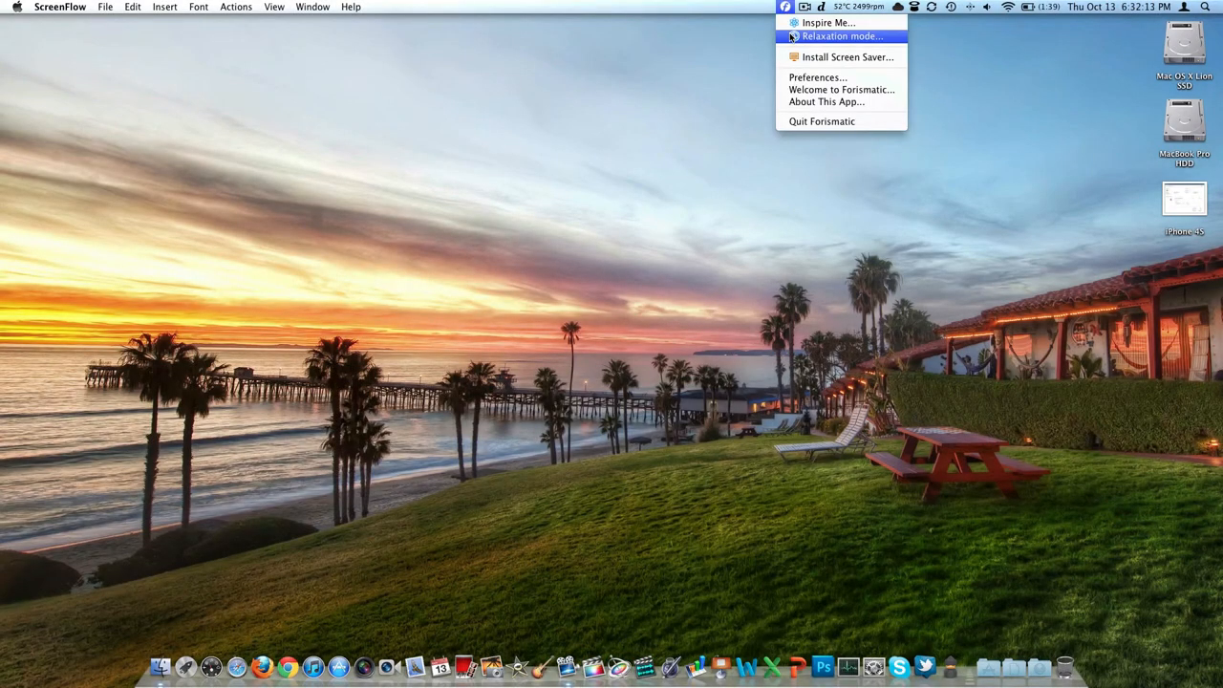
Run Relaxation mode, then close the 24-second relaxation summary back to the desktop
click(841, 35)
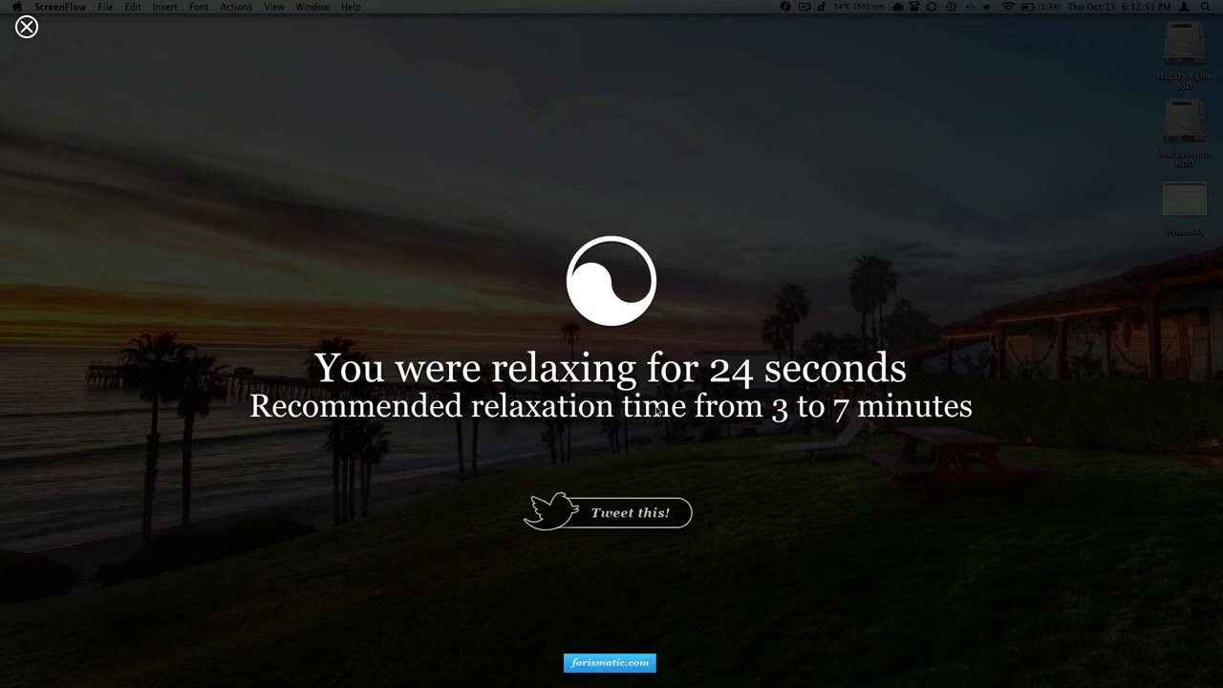
mouse_move(17, 46)
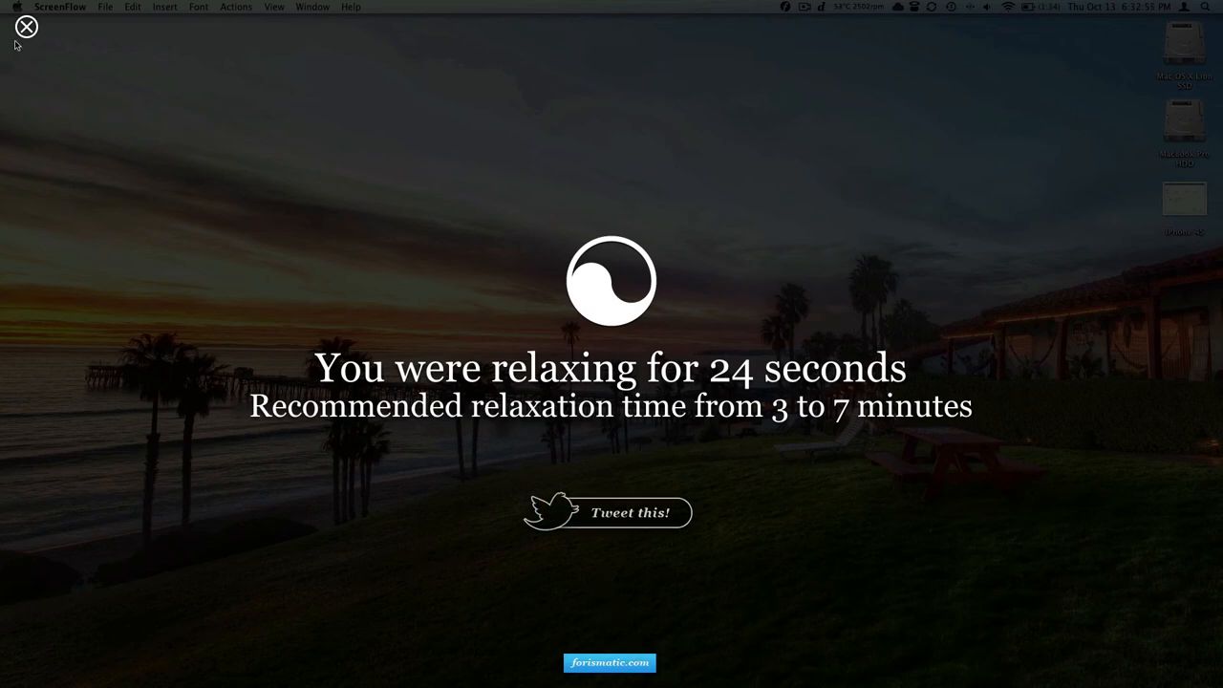
click(27, 27)
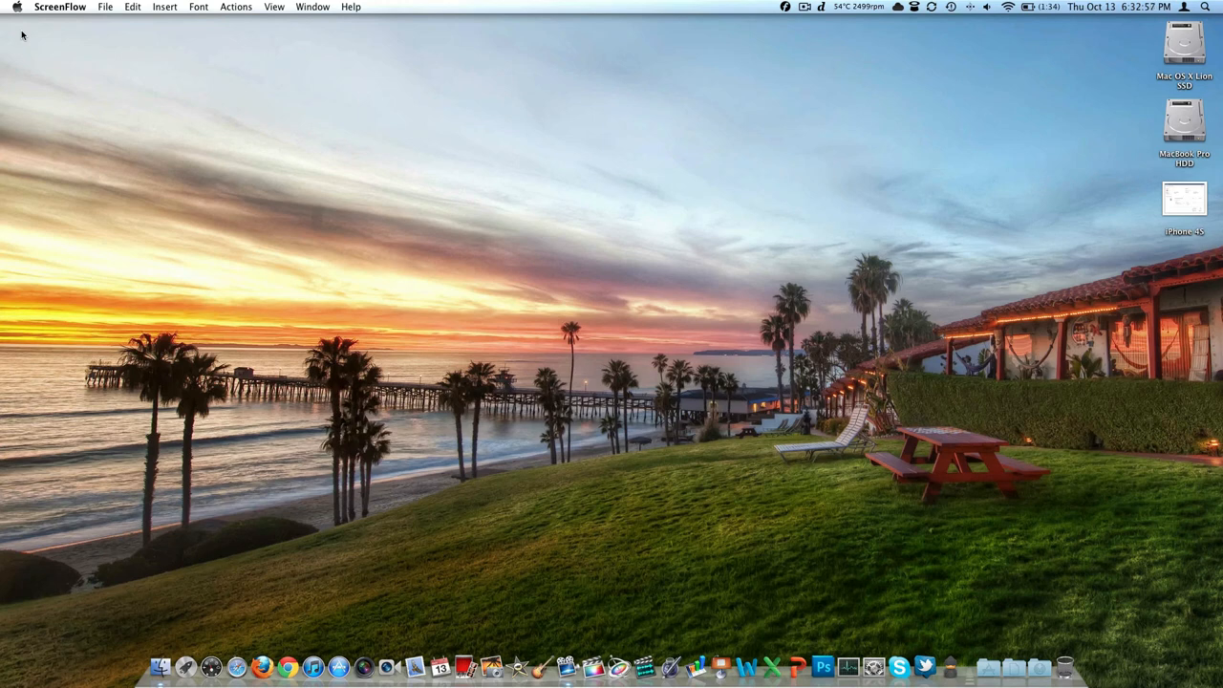